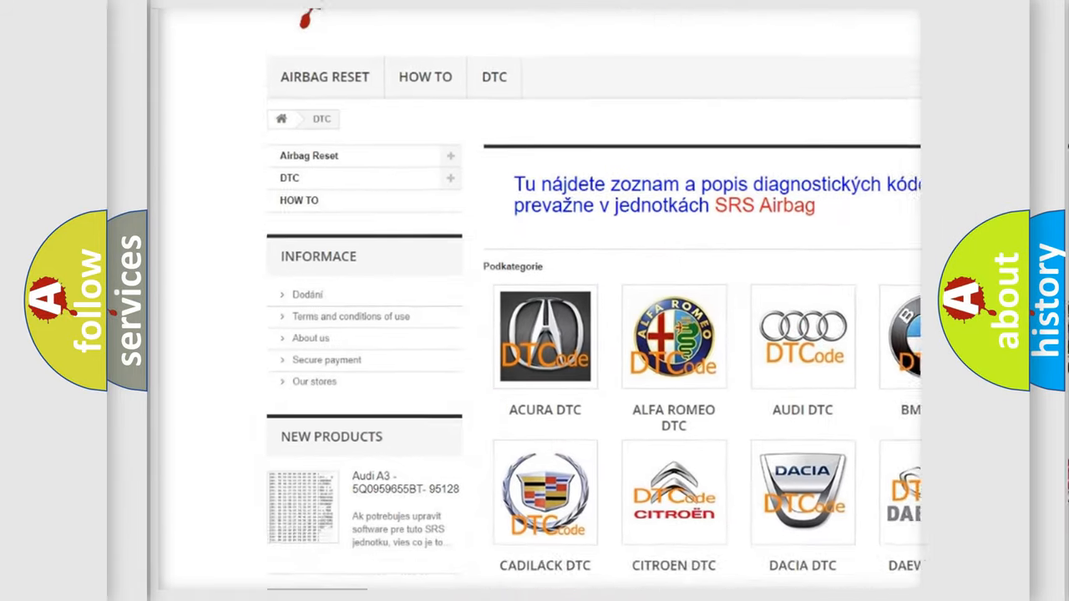
- Scroll past the car-brand DTC categories and trouble-code list to the site footer
scroll("down", 3)
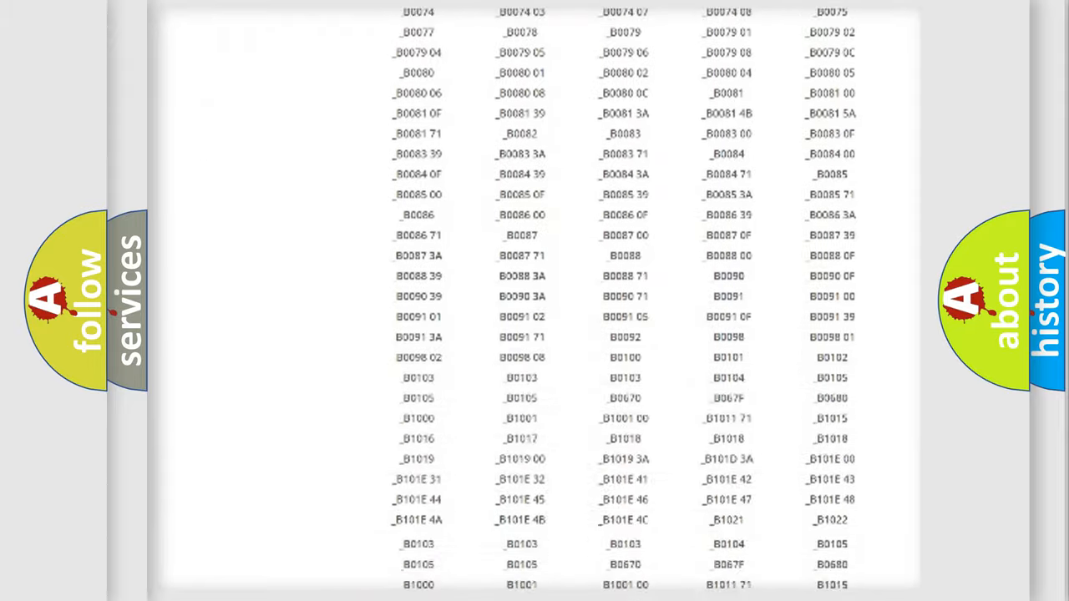
scroll("down", 3)
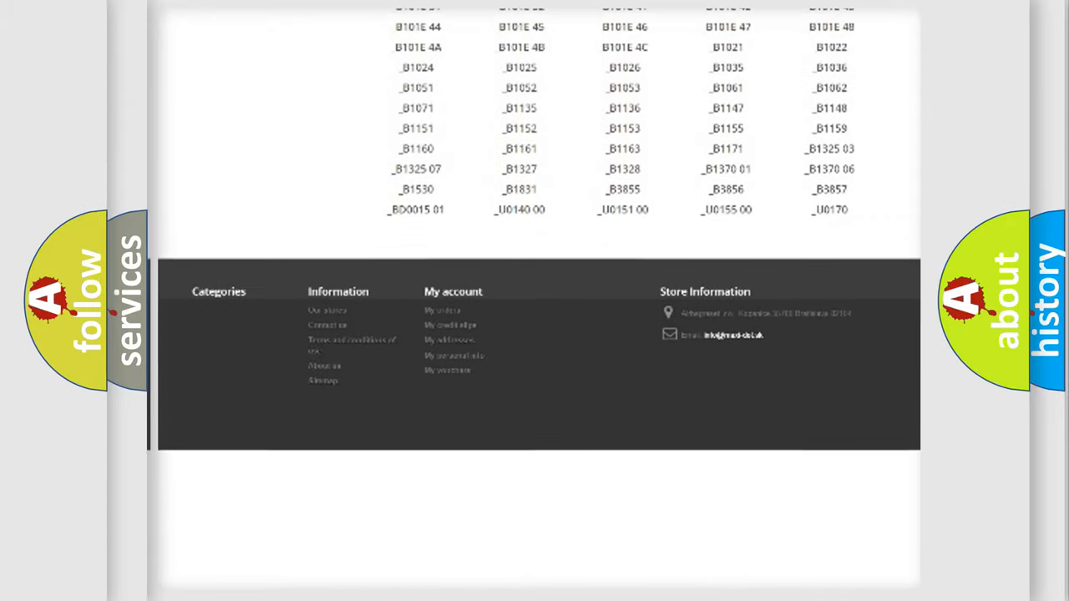
scroll("up", 3)
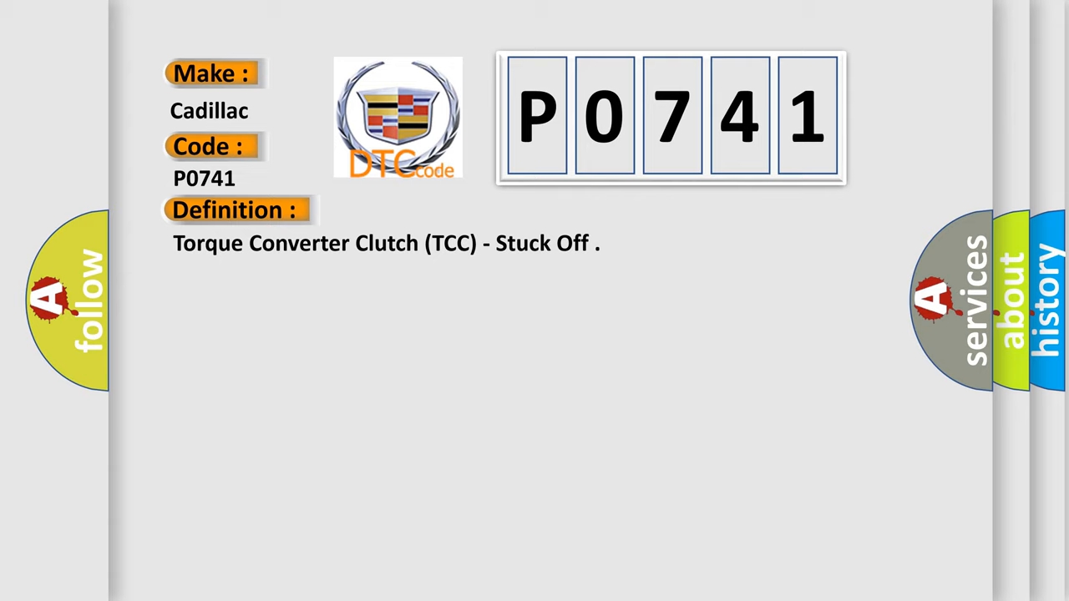
- Advance the slide to show the P0741 Description section on TCC operating conditions
left_click(434, 210)
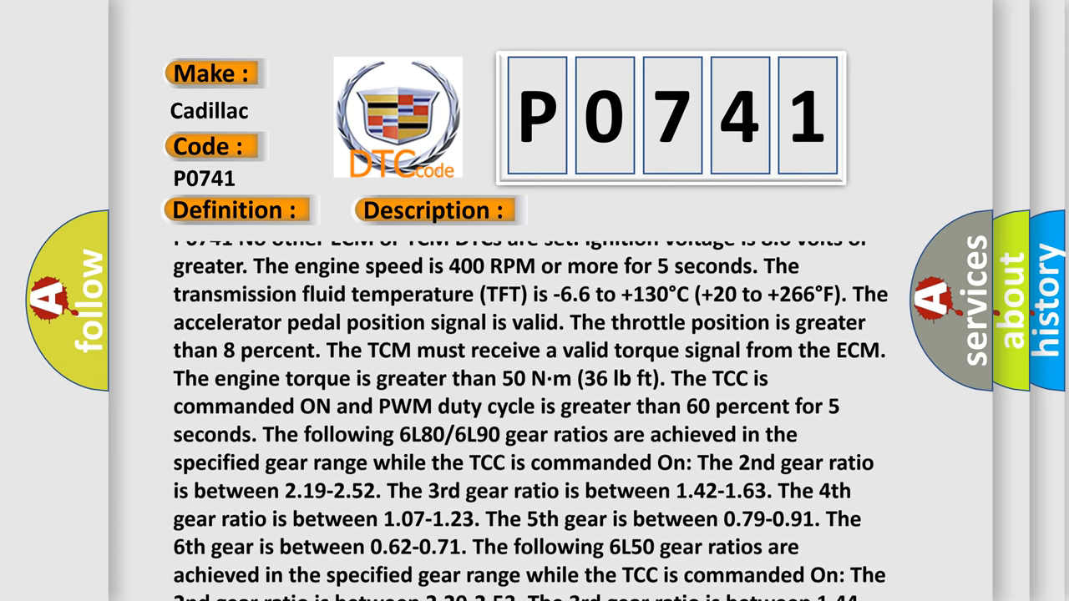
- Scroll through the P0741 description, including the 6L50 gear ratio ranges
scroll("down", 3)
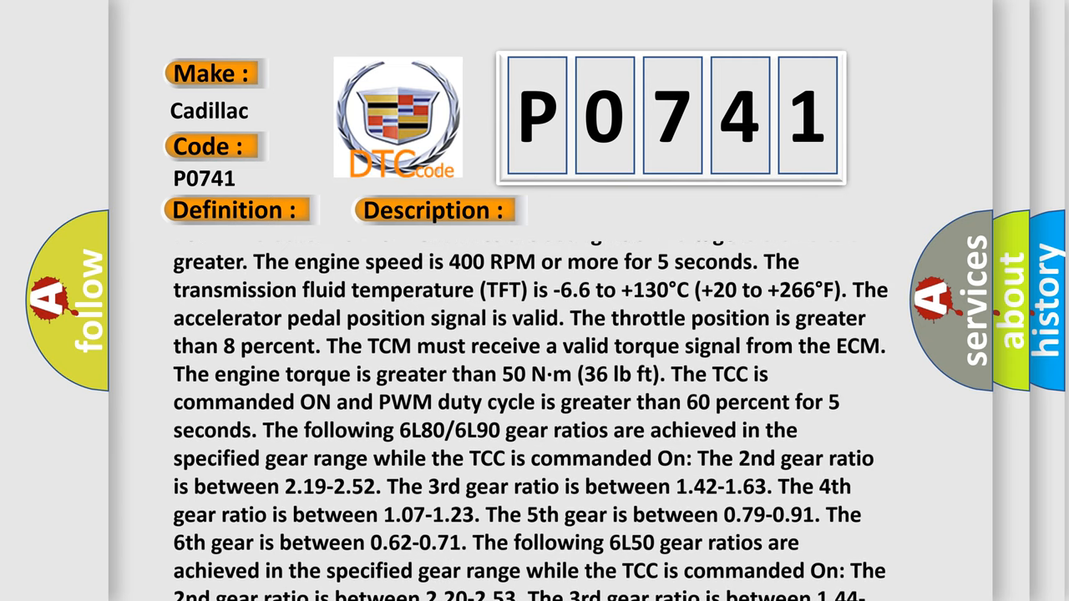
scroll("up", 3)
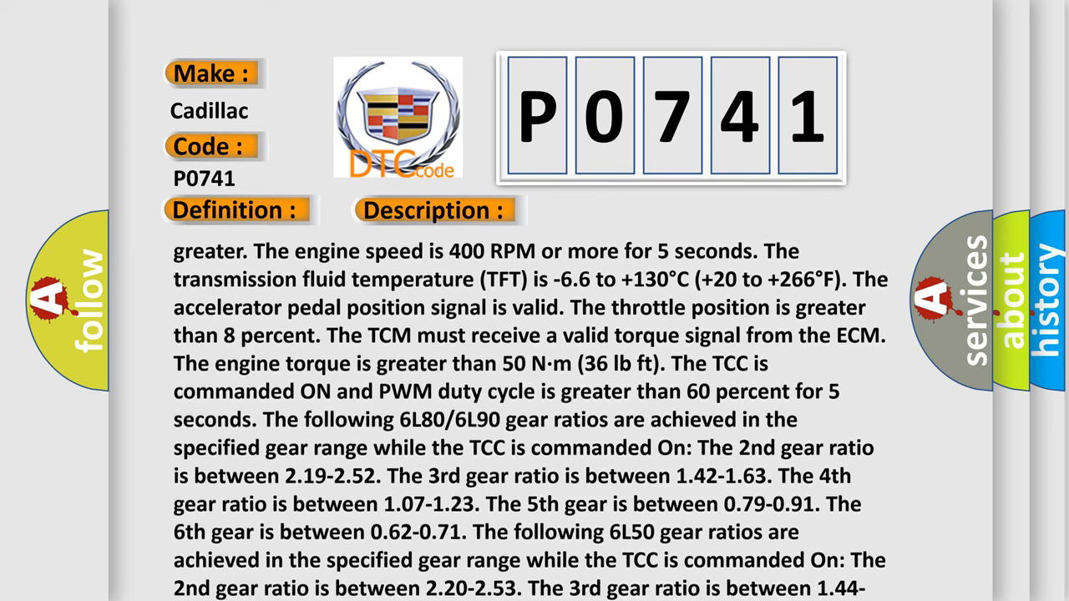
scroll("down", 3)
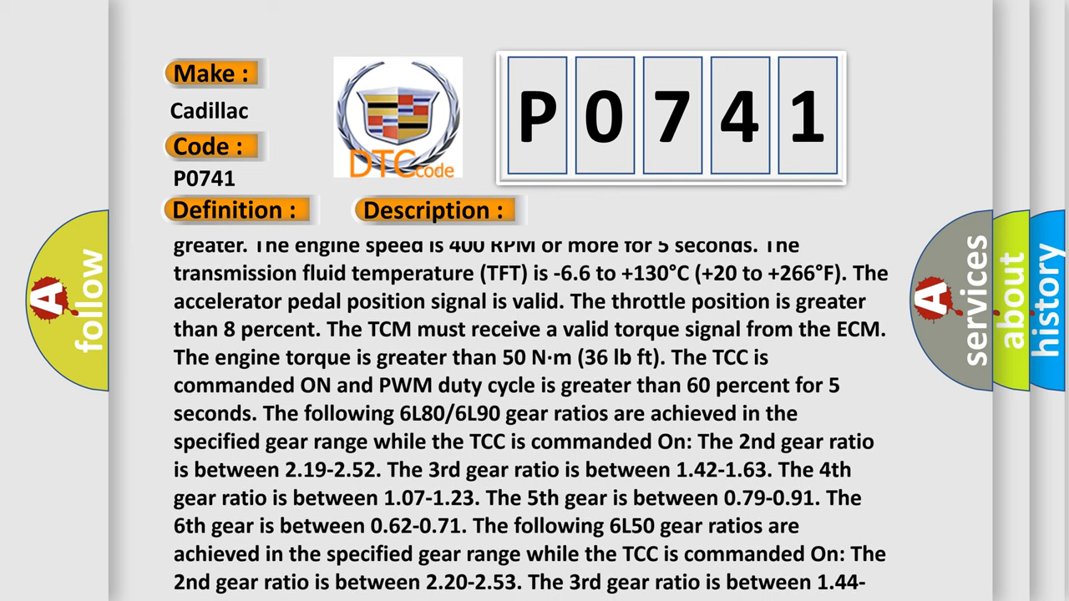
scroll("down", 3)
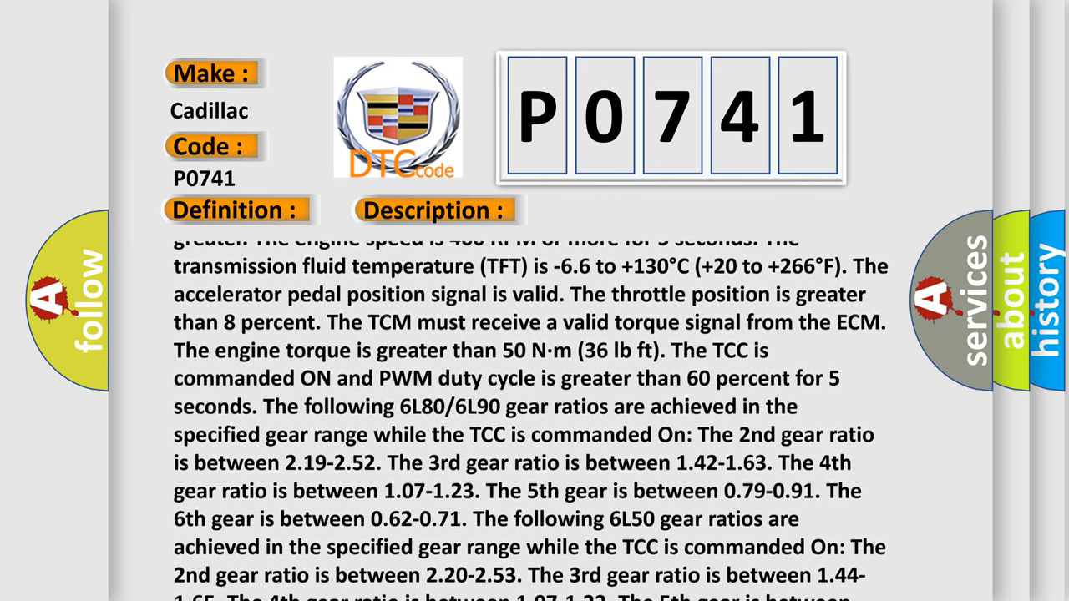
scroll("down", 3)
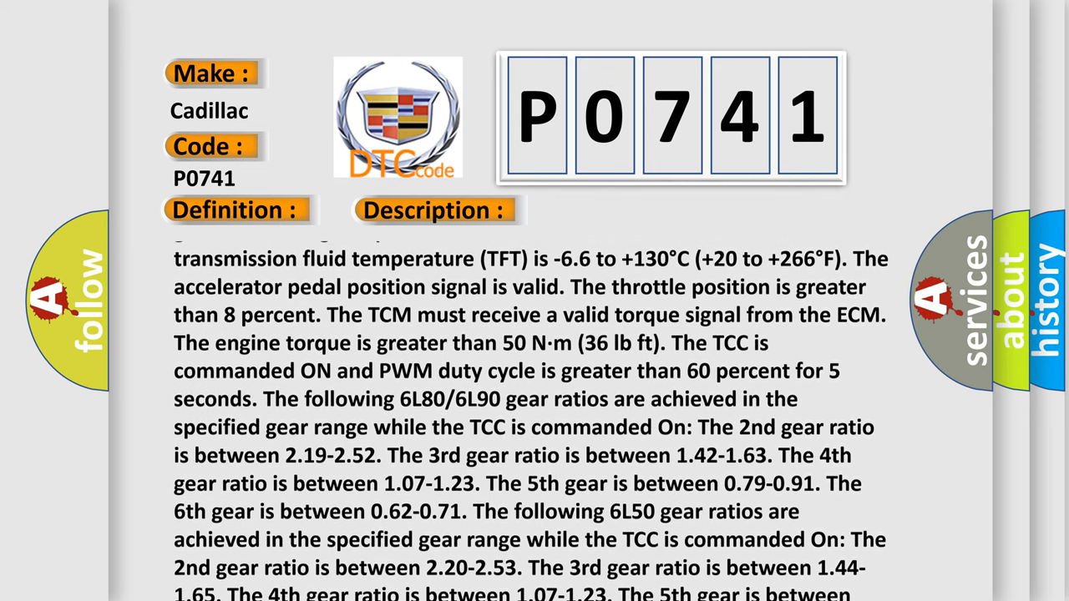
scroll("up", 3)
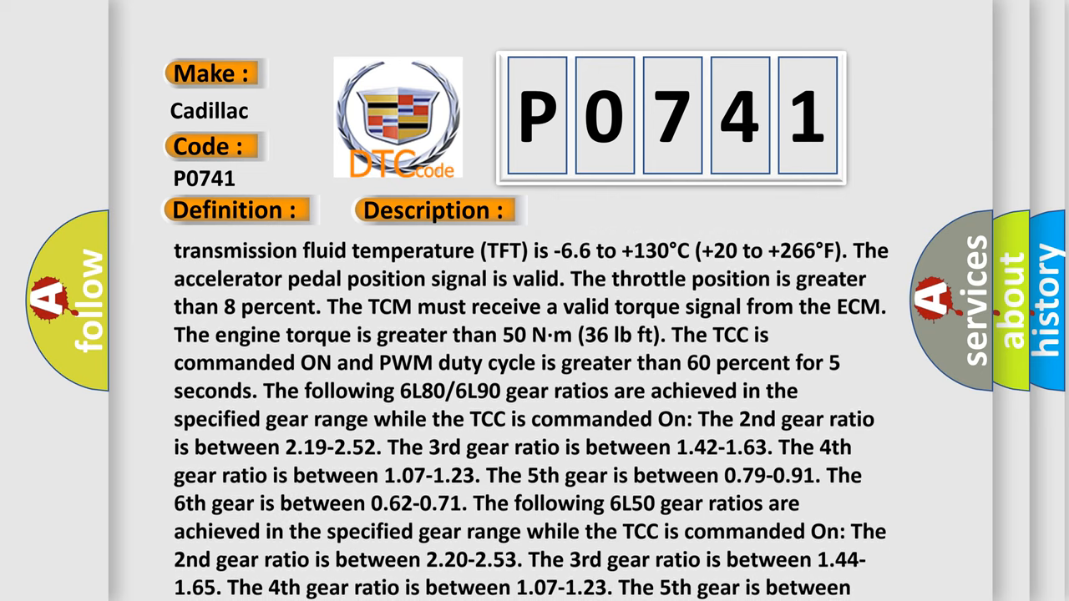
scroll("down", 3)
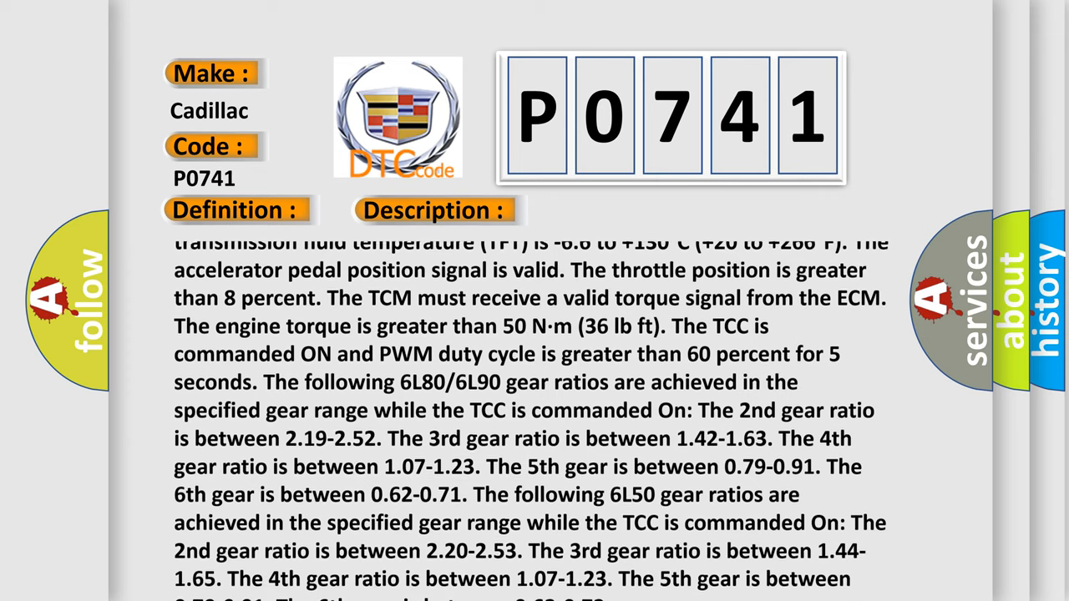
scroll("down", 3)
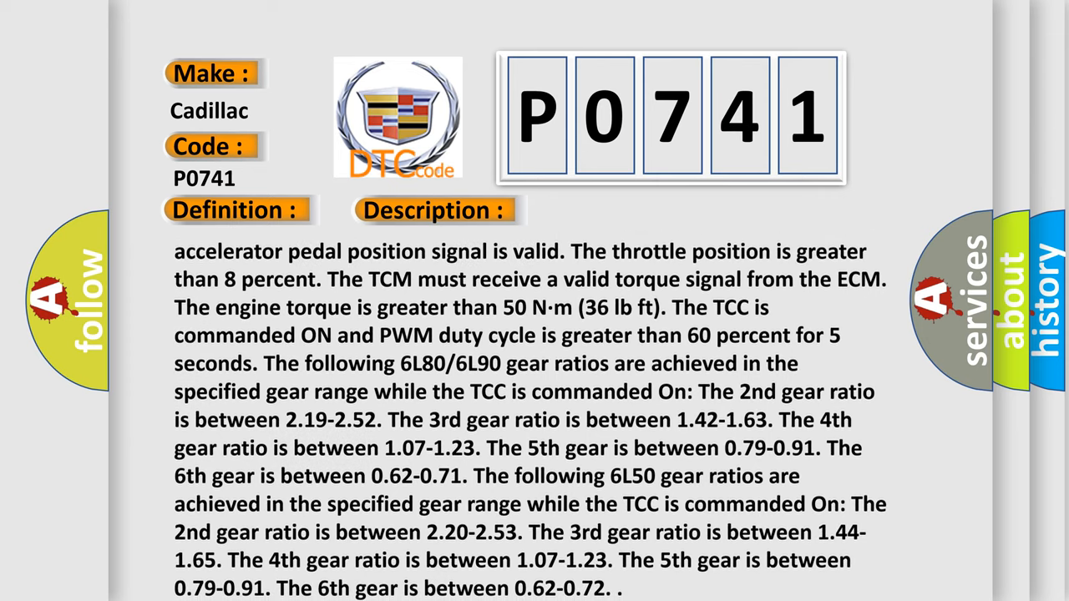
scroll("up", 3)
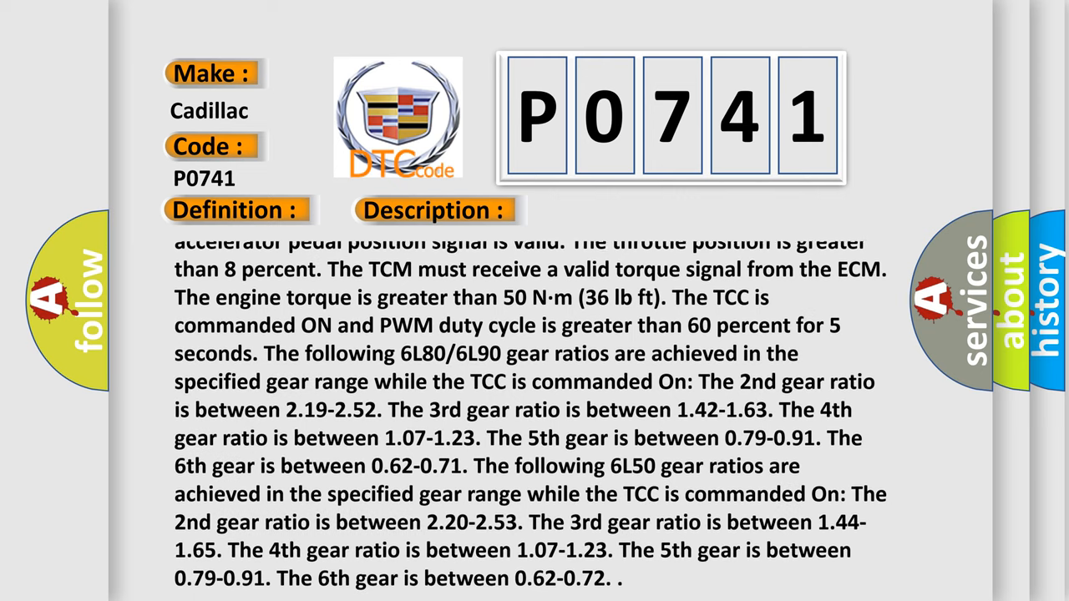
scroll("down", 3)
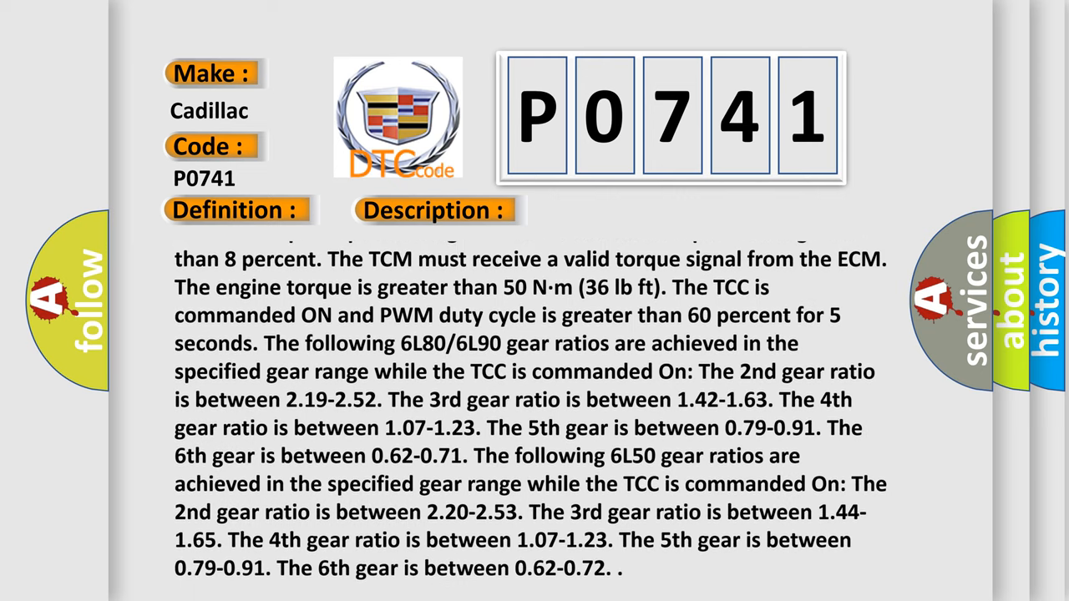
scroll("up", 3)
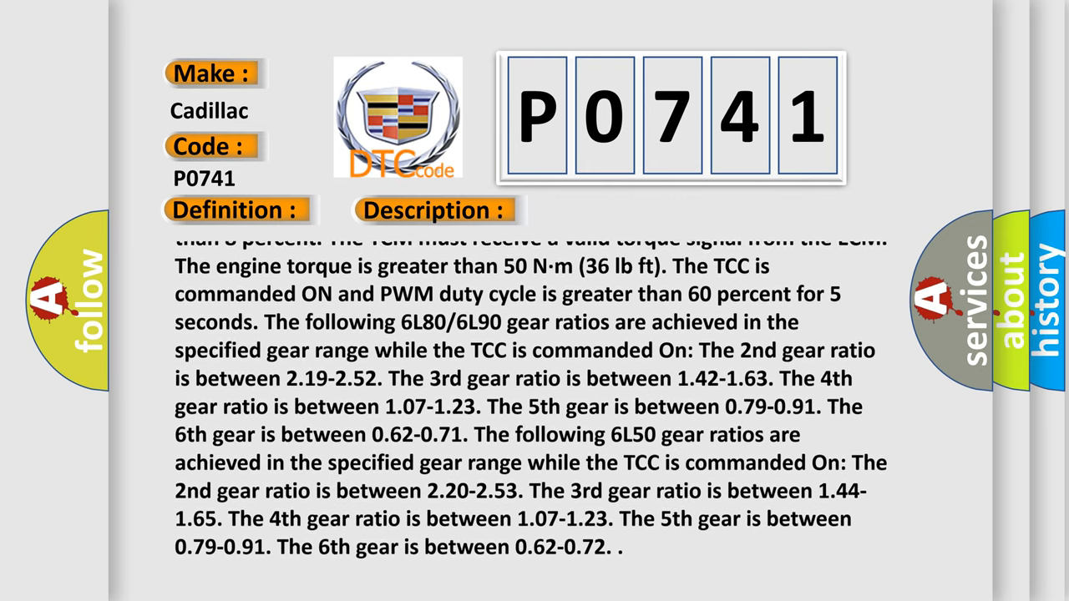
scroll("up", 3)
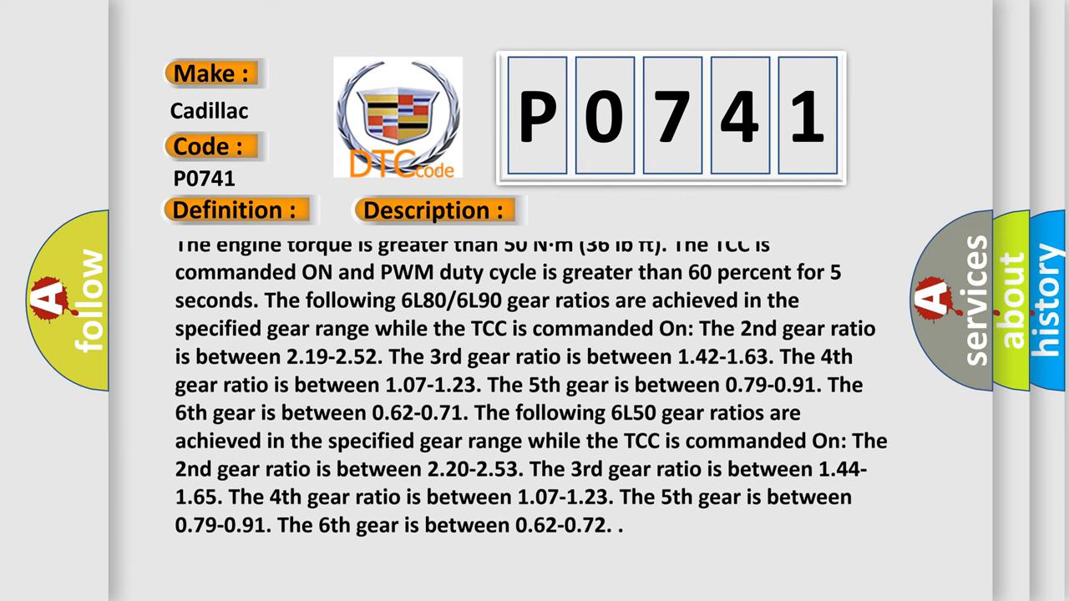
scroll("down", 3)
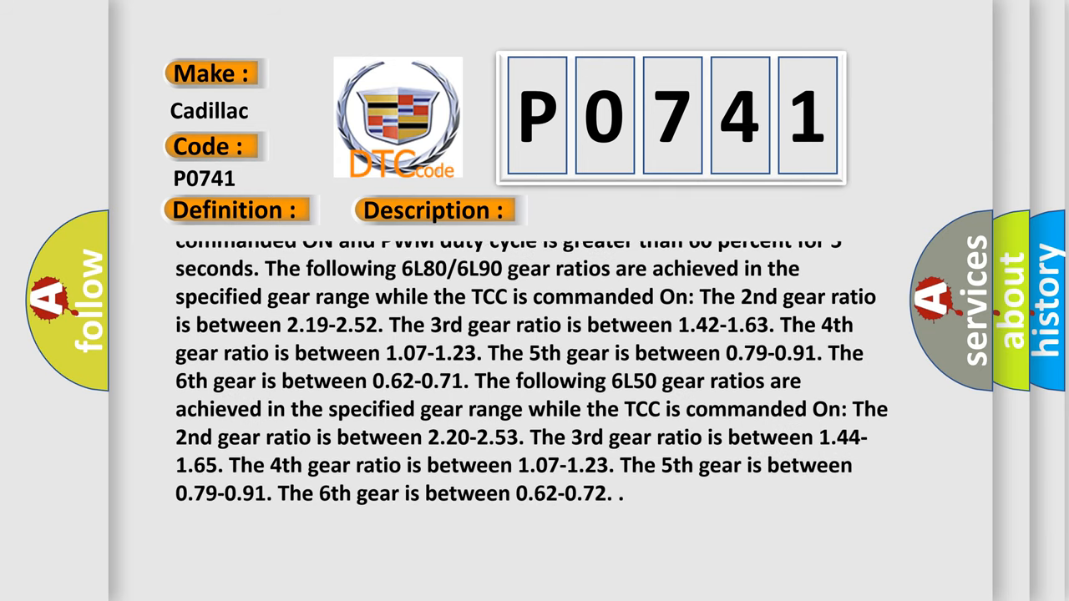
- Show the Cause section: TCC pressure above 750 kPa (109 PSI) for 6 seconds
scroll("up", 3)
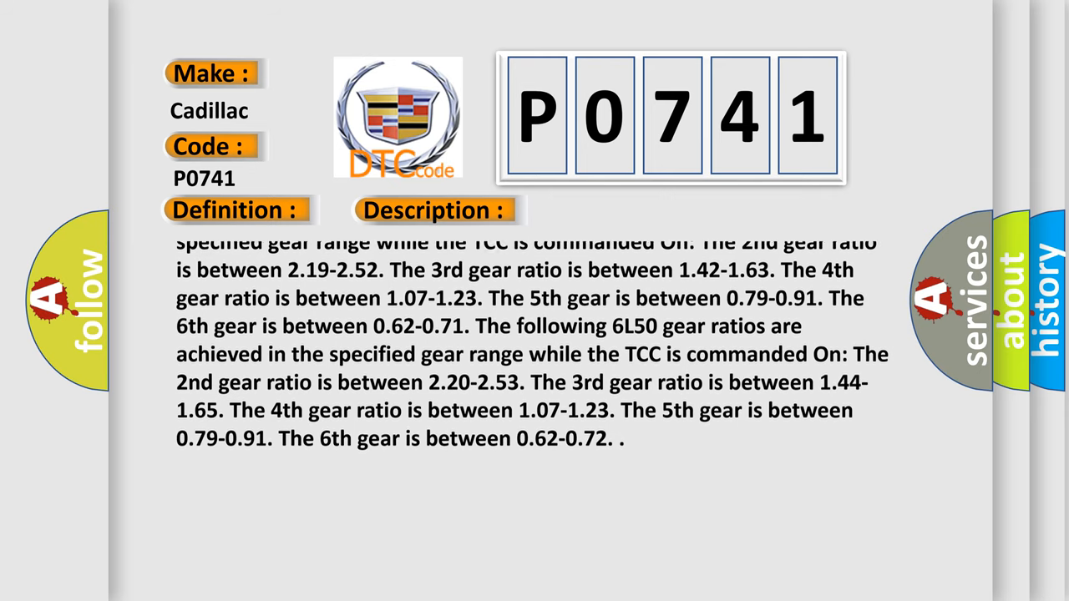
scroll("up", 3)
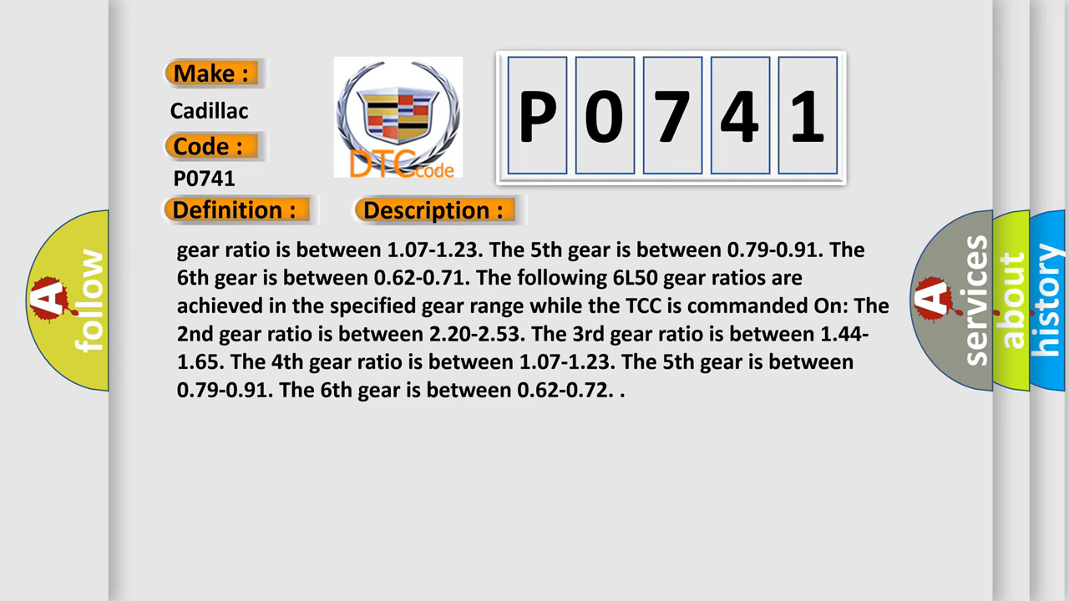
left_click(614, 210)
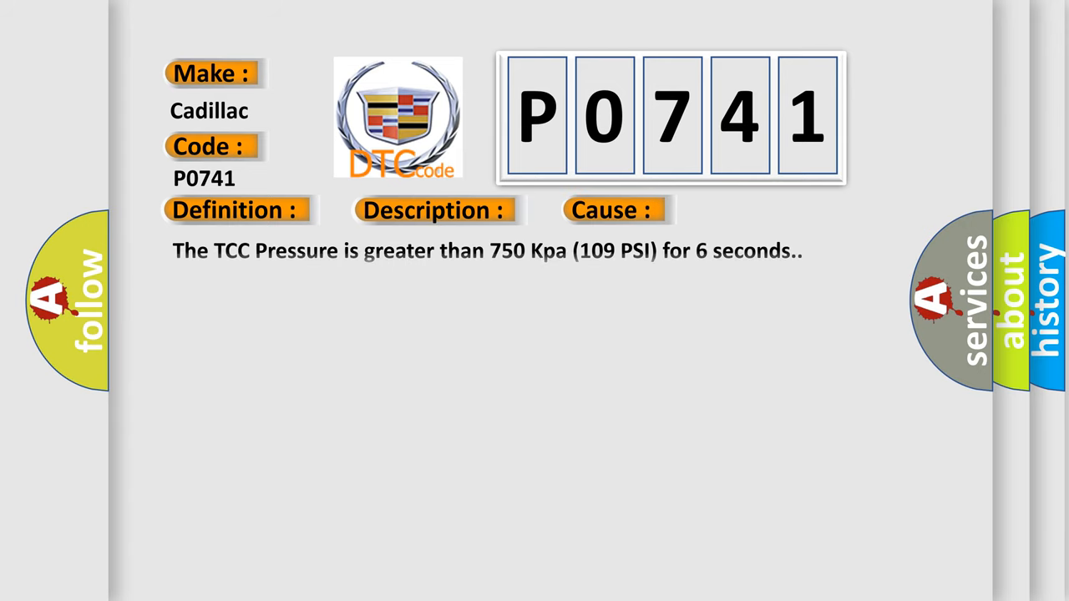